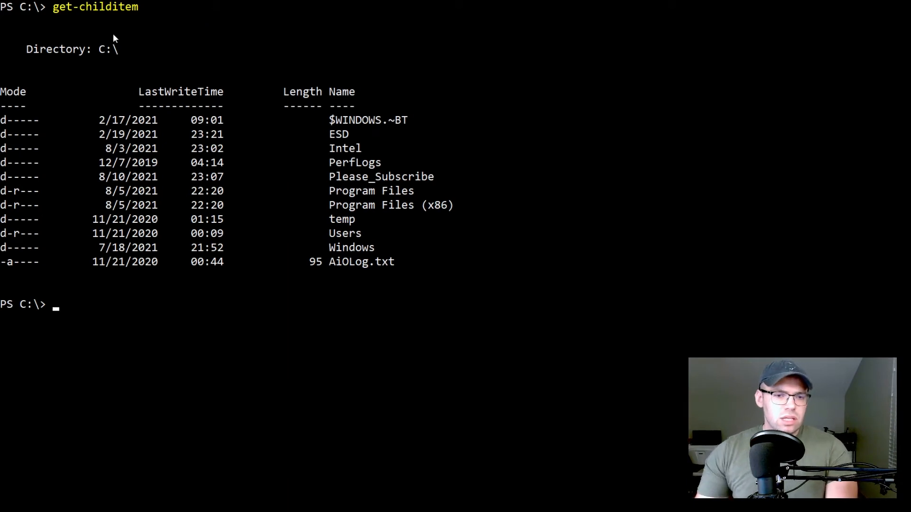
Step: Change directory into .\Please_Subscribe\ and run ls to show Subfolder and Subfolder2
double_click(56, 48)
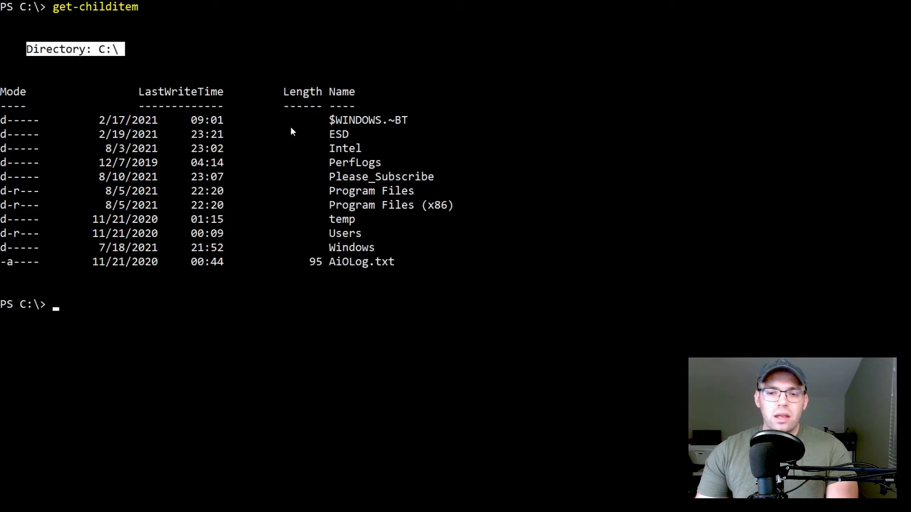
mouse_move(137, 348)
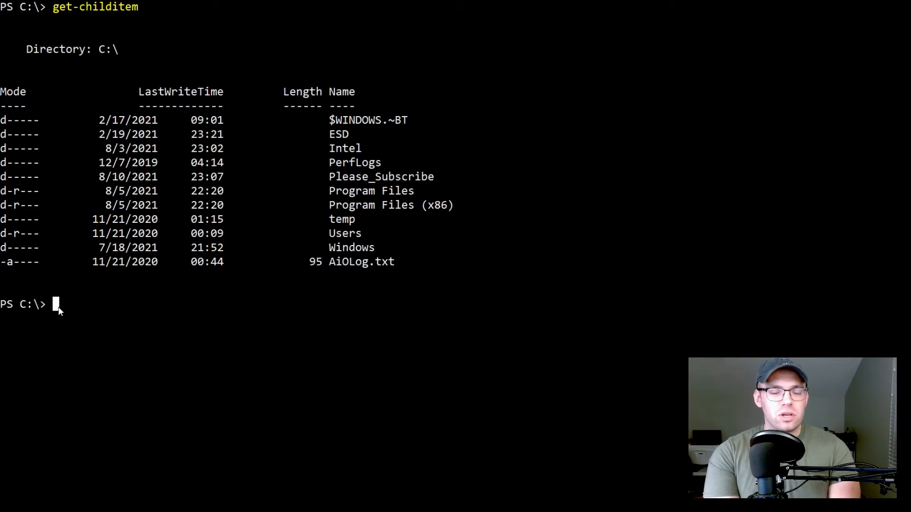
type("cd")
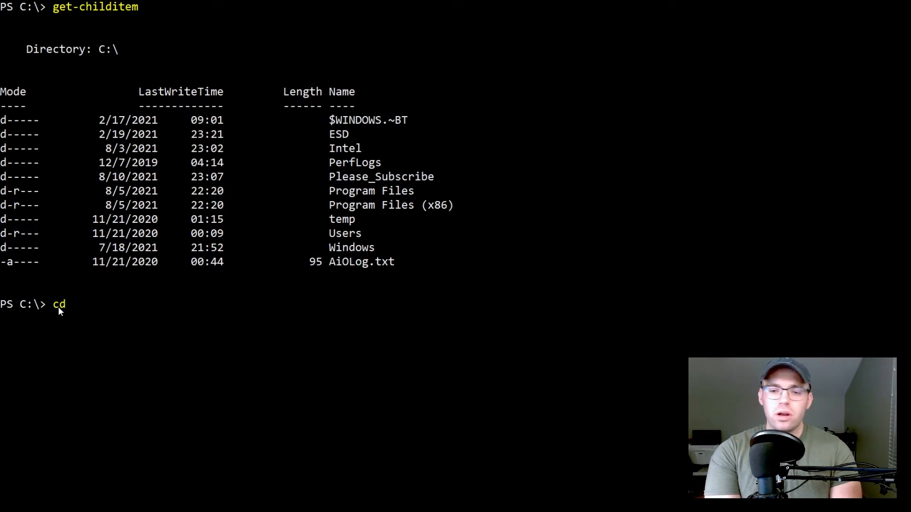
type(".\\Please_Subscribe\\")
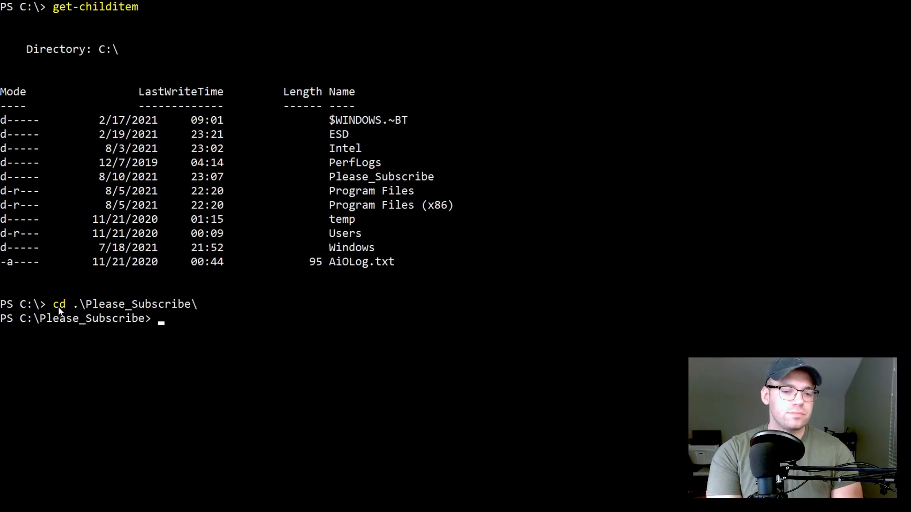
type("ls")
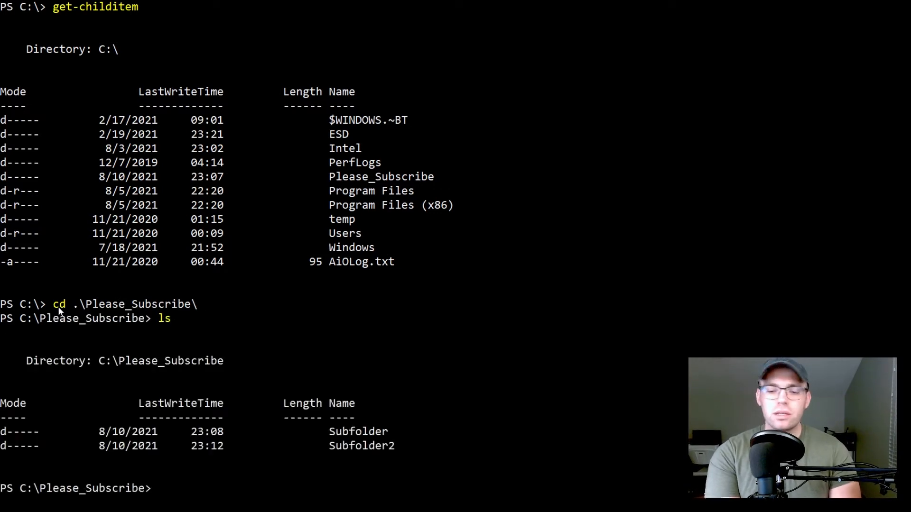
scroll("down", 3)
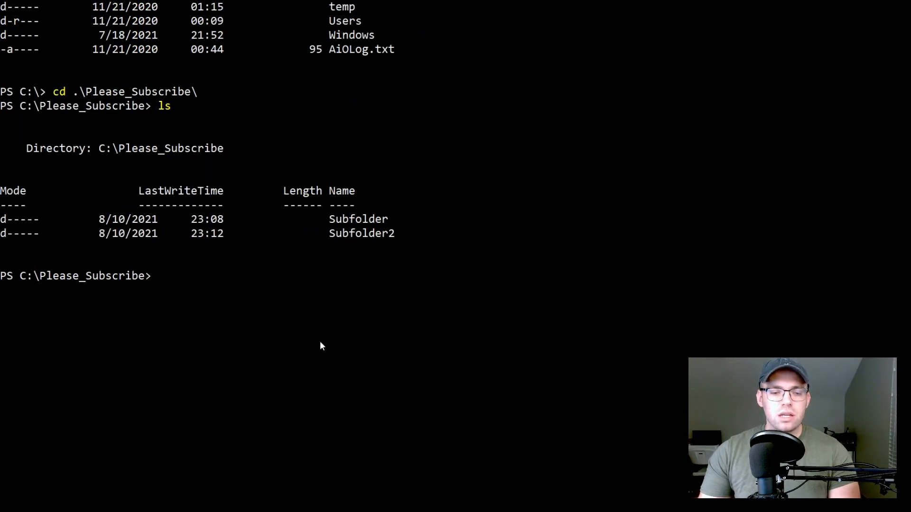
mouse_move(81, 219)
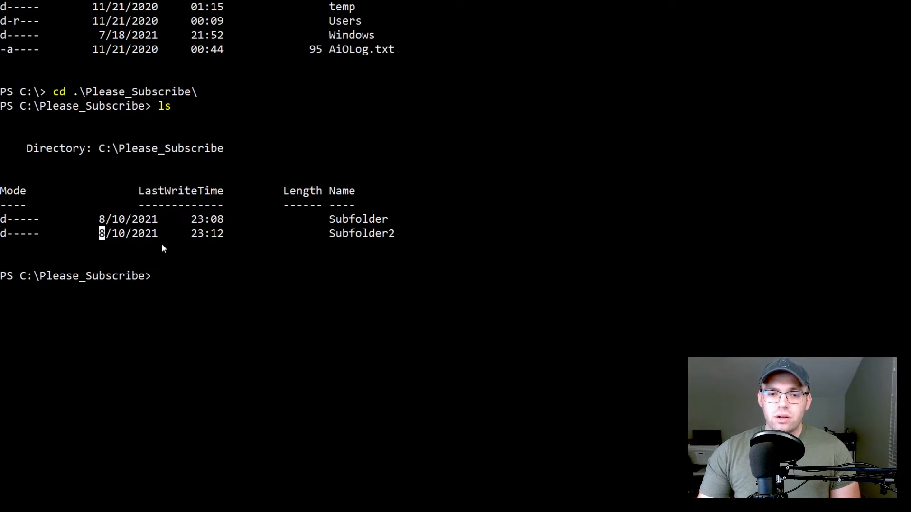
left_click_drag(100, 233, 192, 234)
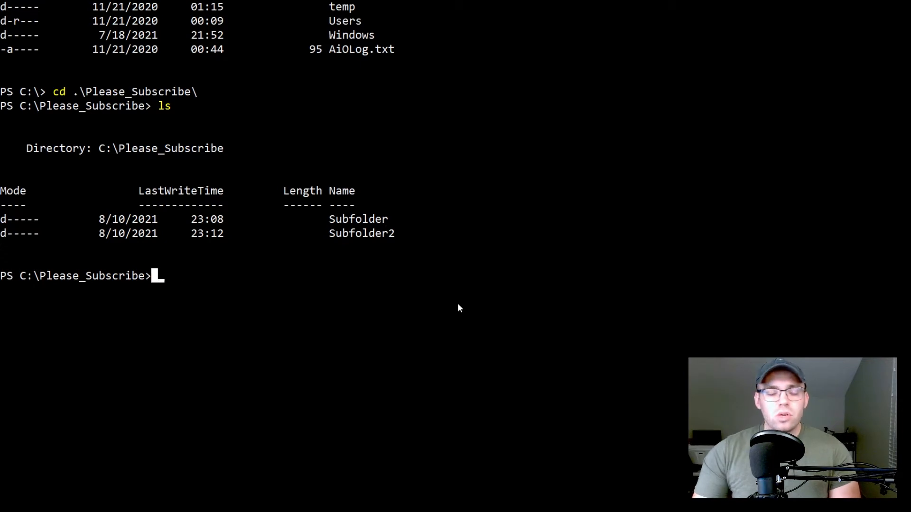
Step: Change into .\Subfolder\ via cd with Tab-completed 'sub'
type("cd")
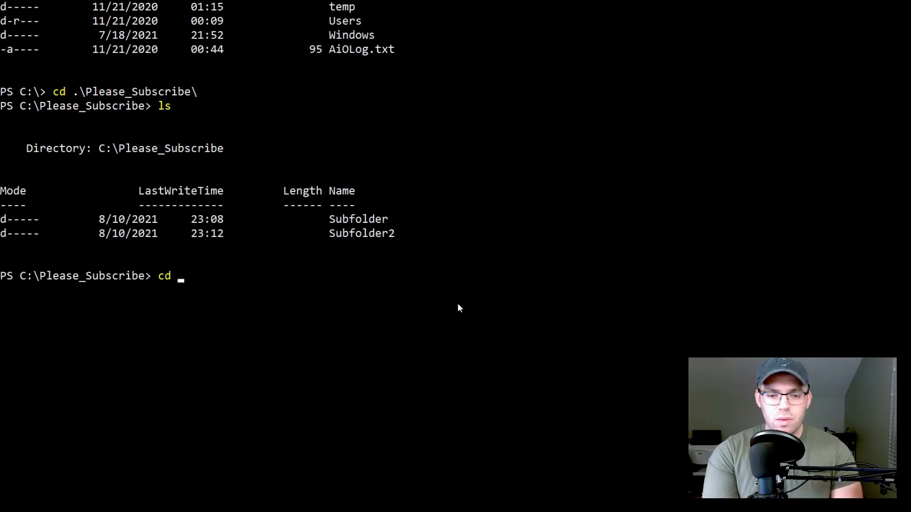
type("sub")
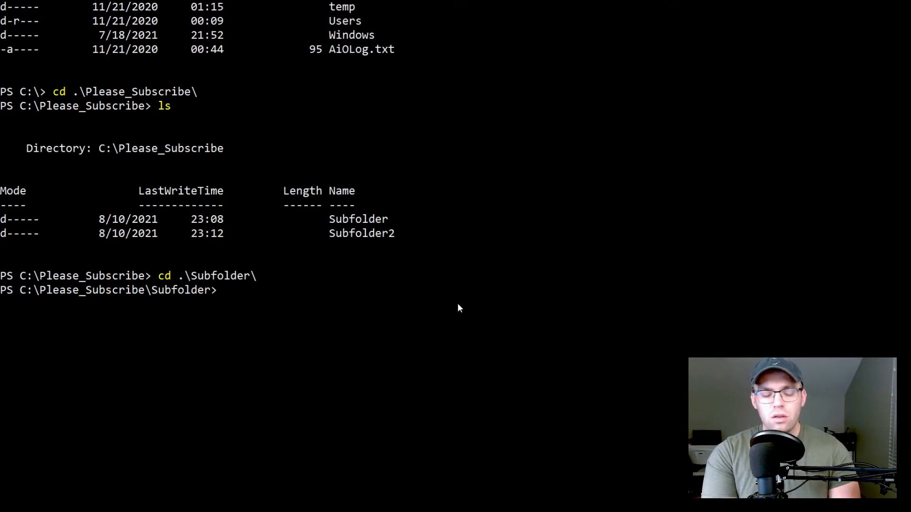
mouse_move(165, 273)
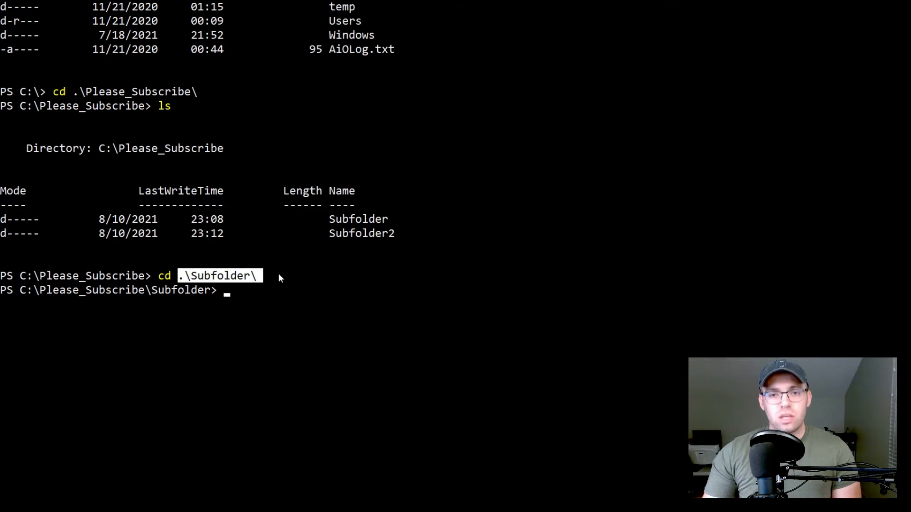
mouse_move(474, 342)
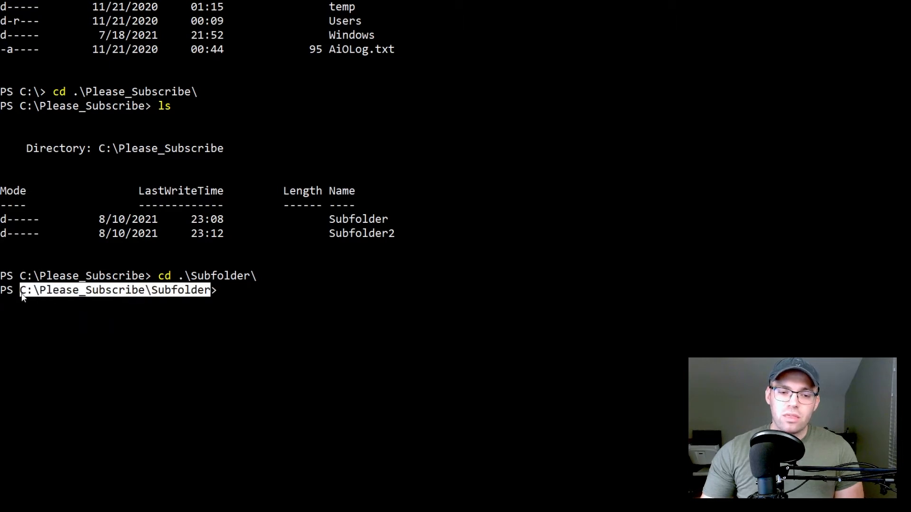
mouse_move(246, 317)
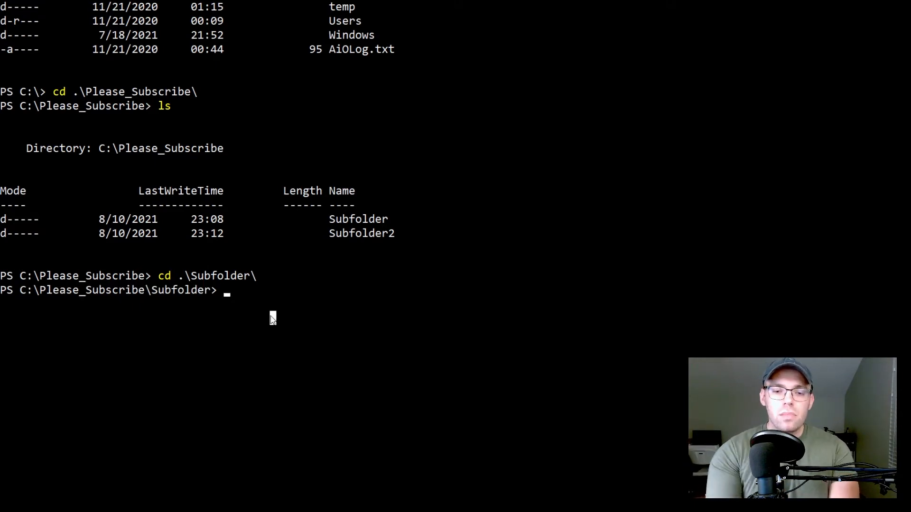
Step: Run ls in Subfolder to list New Text Document.txt and Text1–Text3.txt, then start a type command
type("ls")
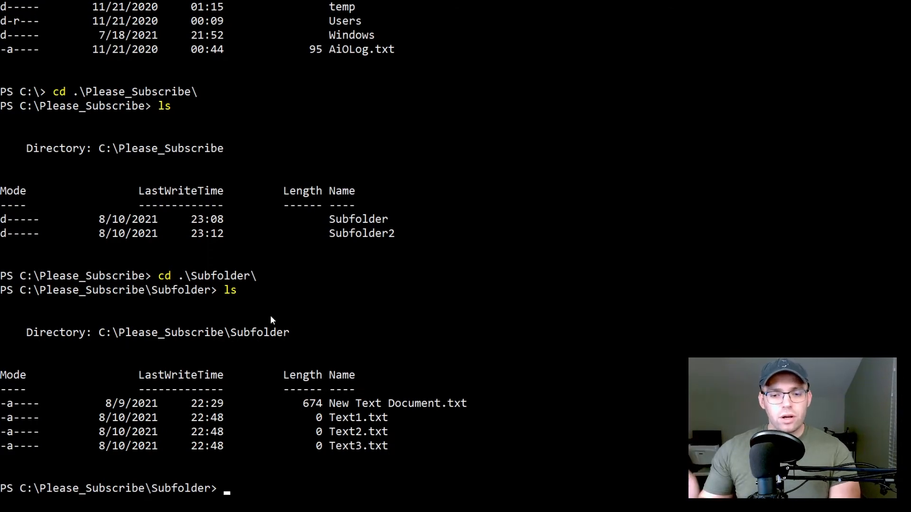
scroll("down", 3)
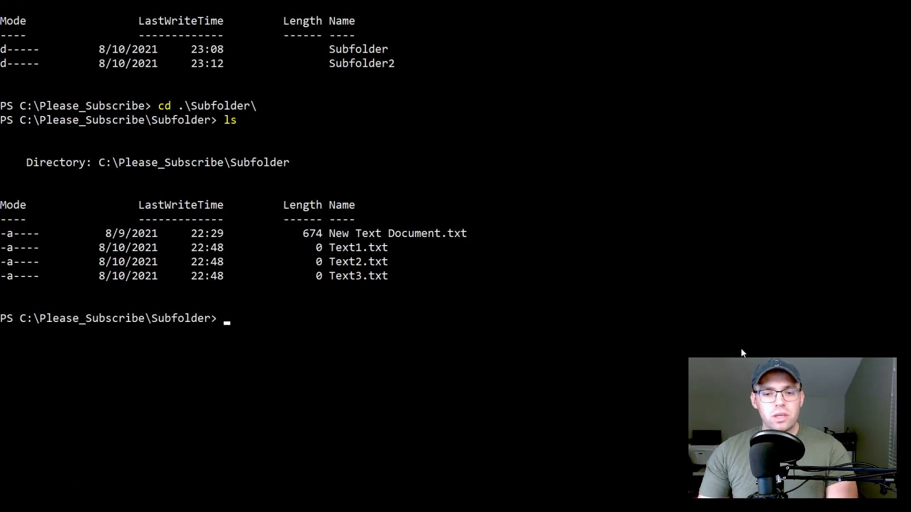
mouse_move(470, 233)
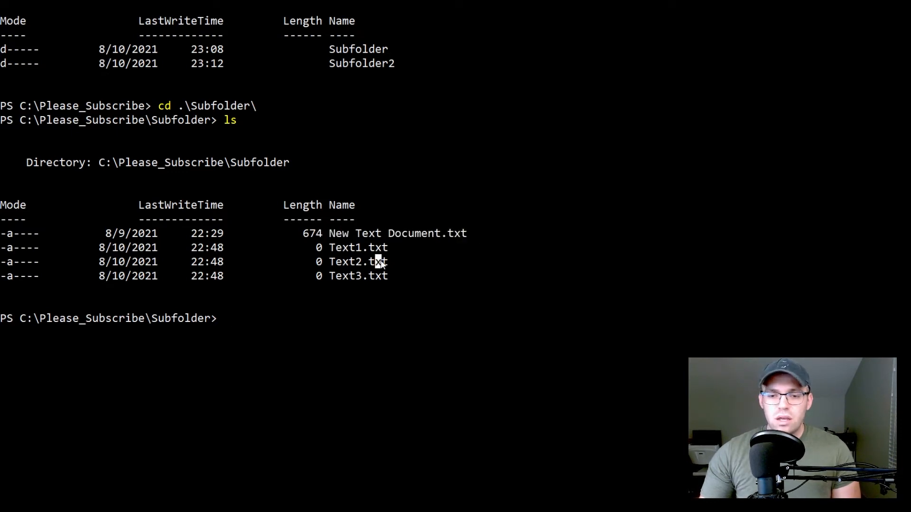
mouse_move(238, 317)
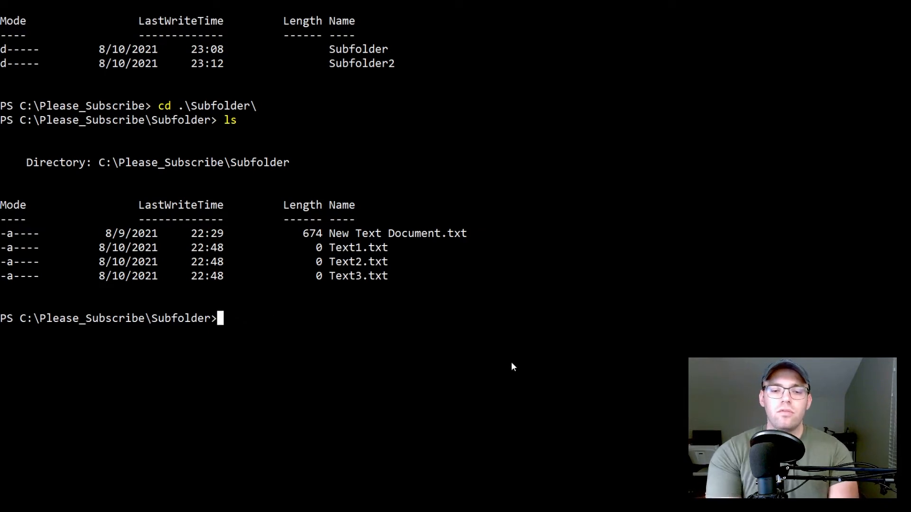
type("type")
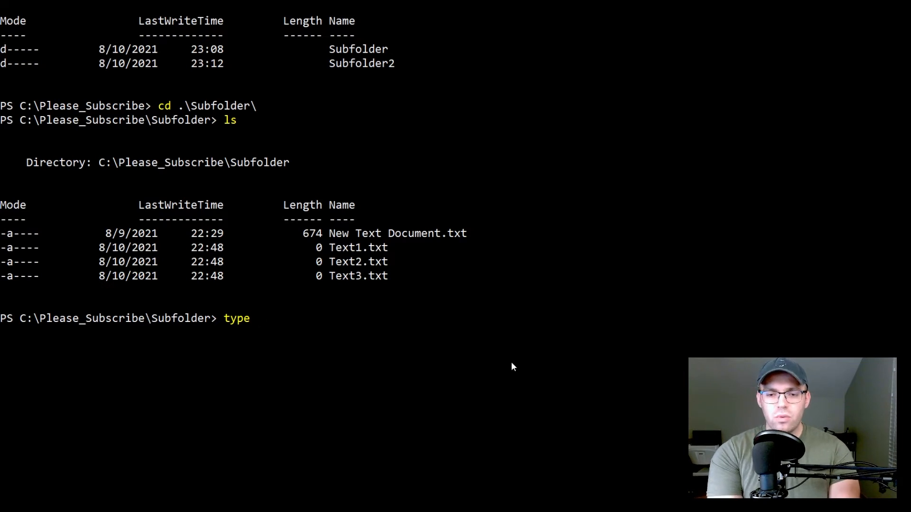
Step: Run type '.\New Text Document.txt' to print the ASCII-art word INFORMATION
type("new")
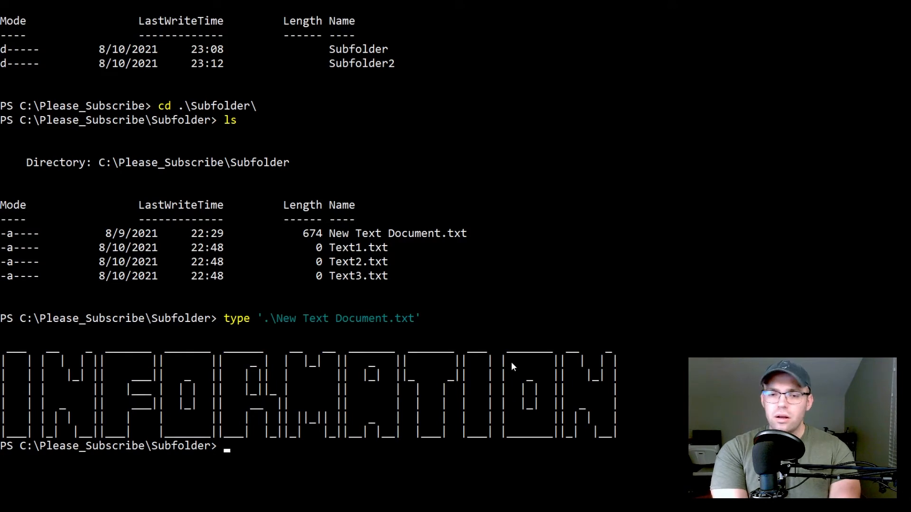
Step: Run move-item '.\New Text Document.txt' C:\Please_Subscribe\Subfolder2\ to relocate the file
type("move-item")
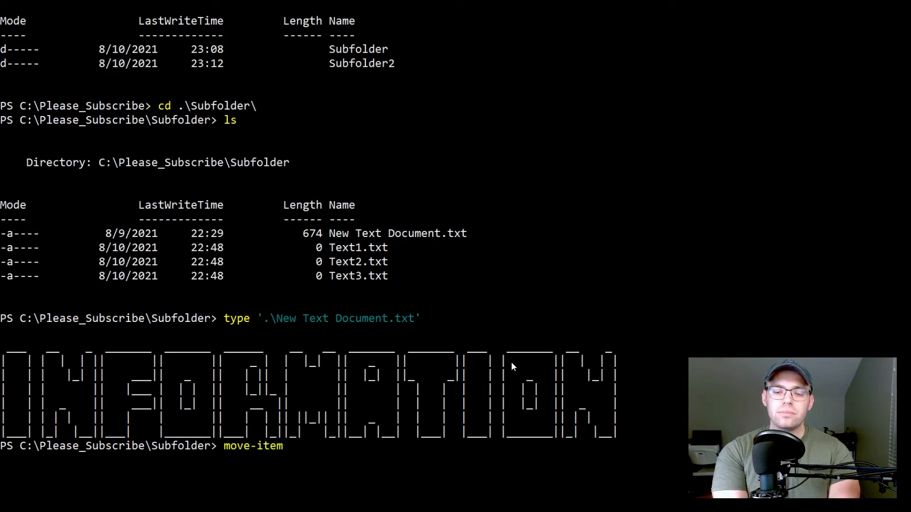
type(".")
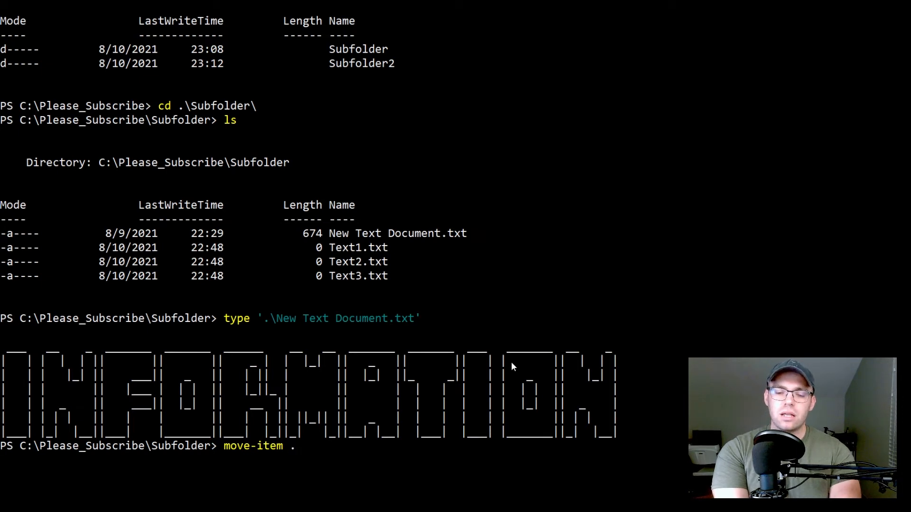
type("'.\\New Text Document.txt'")
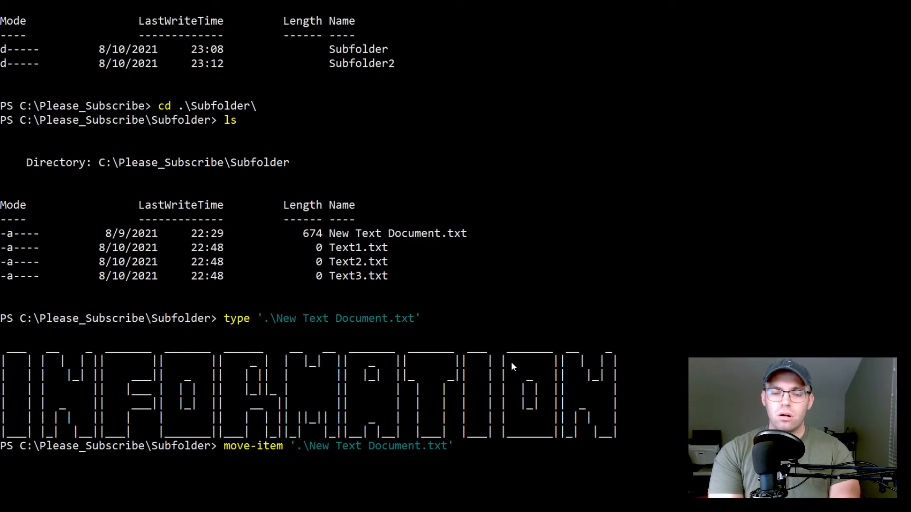
type("C")
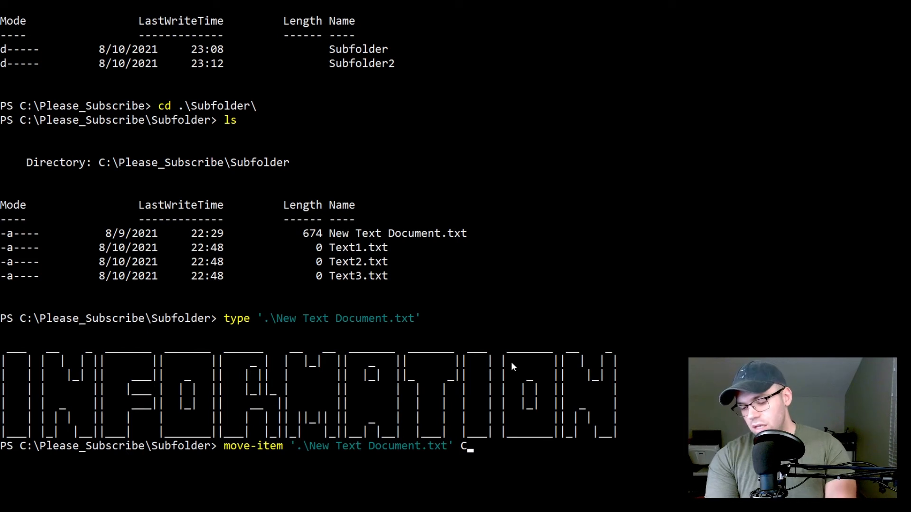
type("\\")
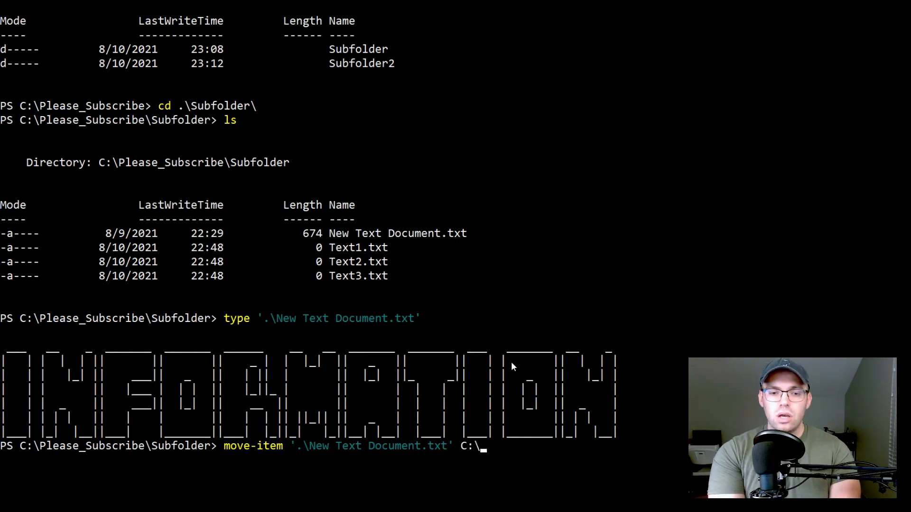
type("Please_Subscribe\\")
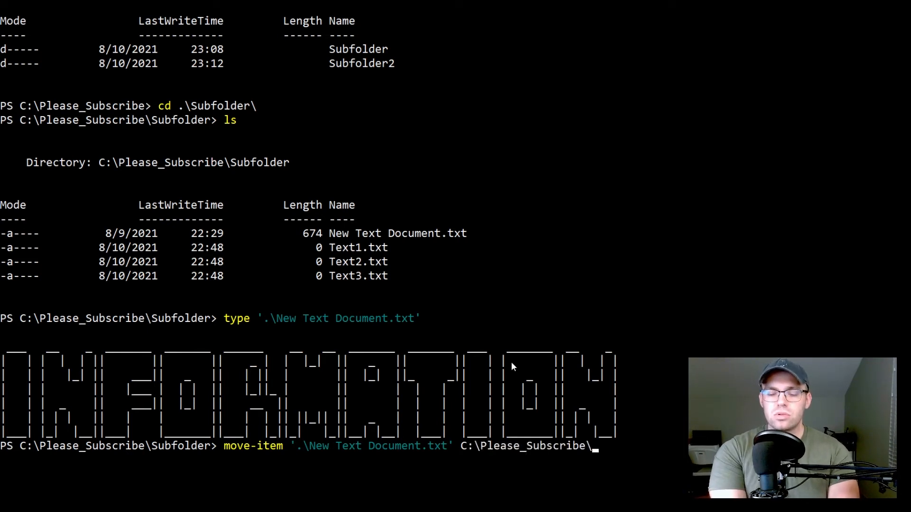
type("Subfolder\\")
type("ls")
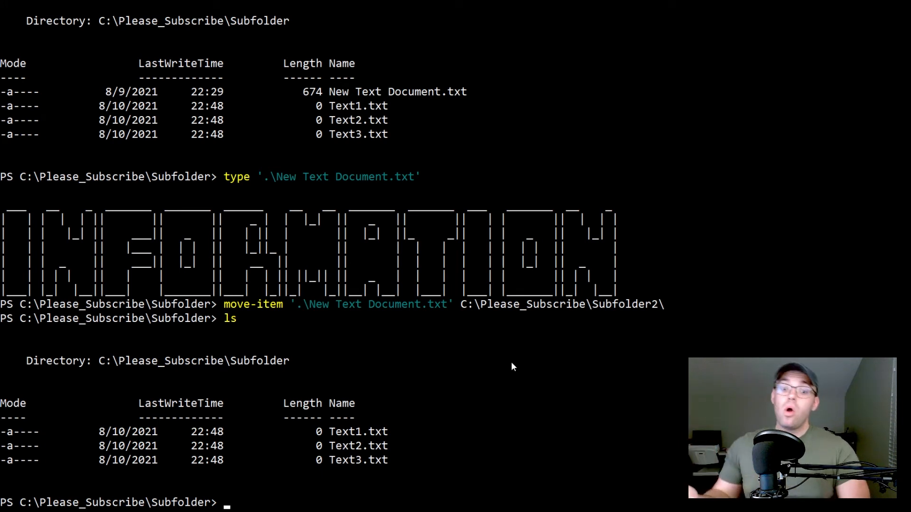
Step: Go up with cd .., enter .\Subfolder2\ and list its files including New Text Document.txt and Test4.docx
type("cd")
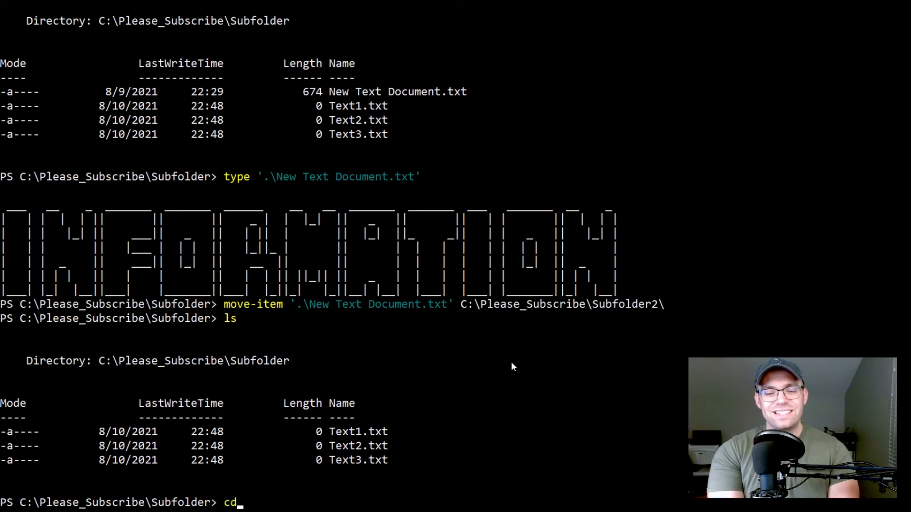
type("..")
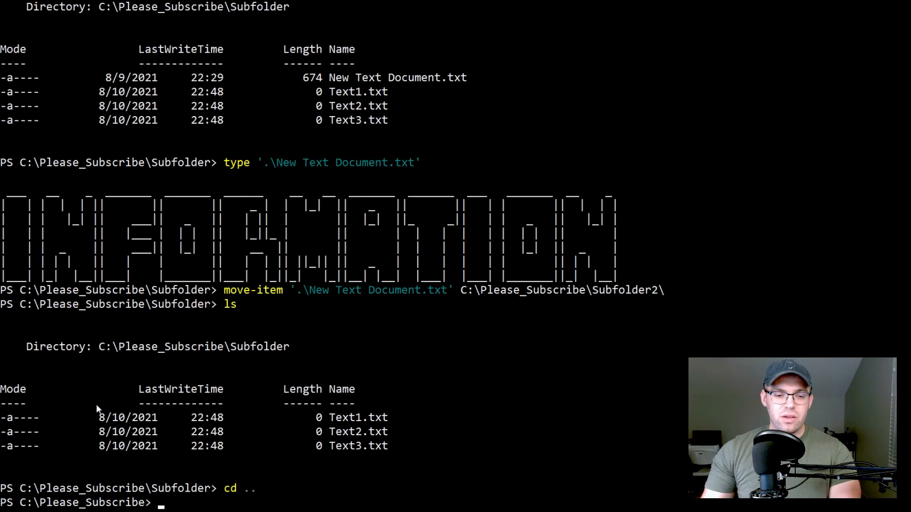
mouse_move(276, 165)
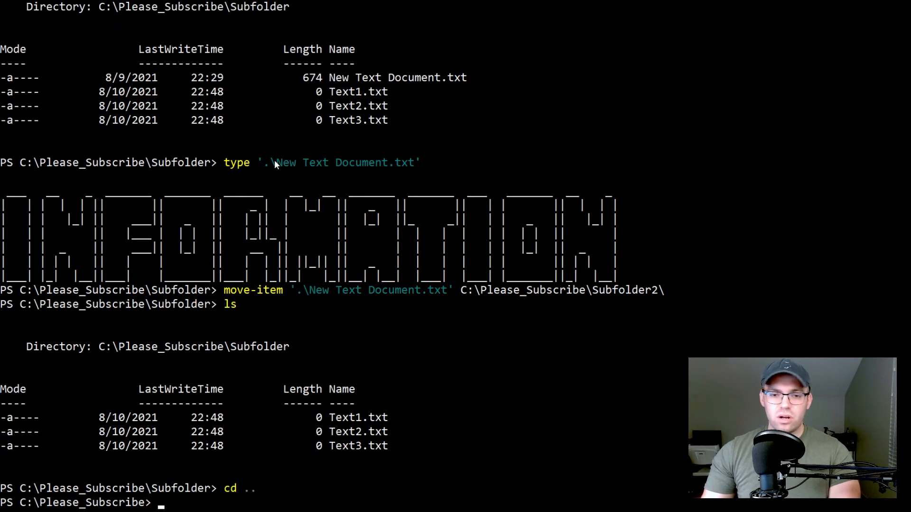
double_click(265, 162)
type("ls")
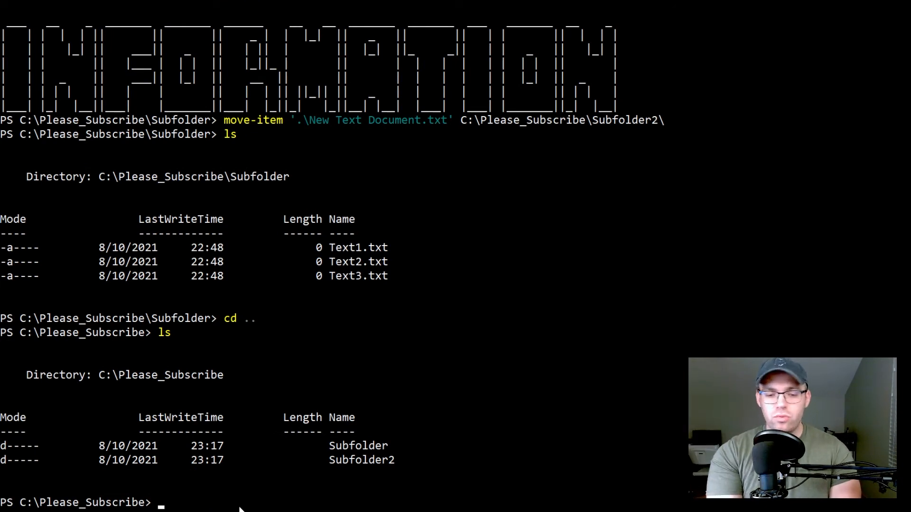
type("cd .\\Subfolder\\")
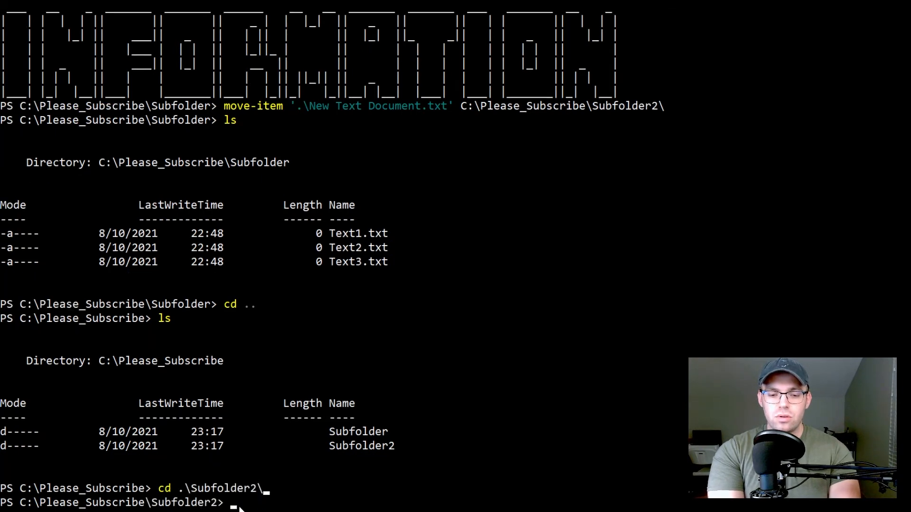
type("ls")
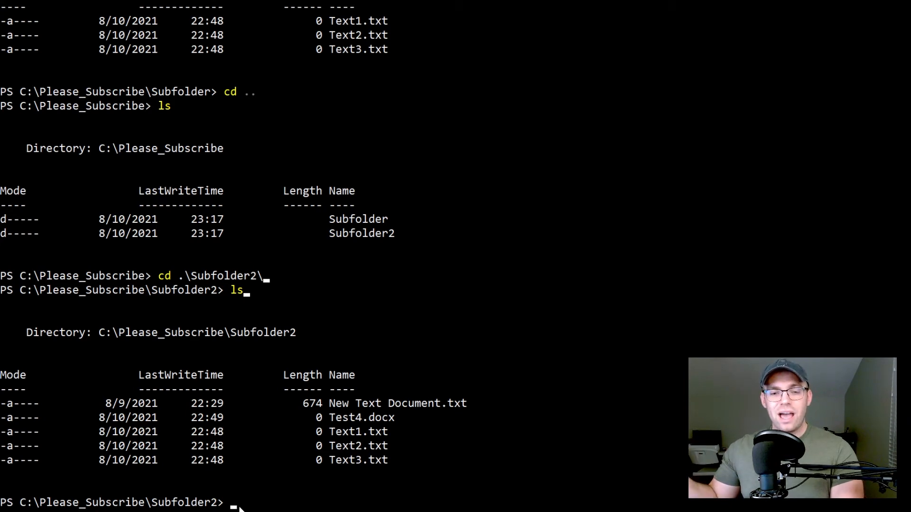
Step: Run copy-item *.txt C:\Please_Subscribe\ then cd .. up to Please_Subscribe
type("cop")
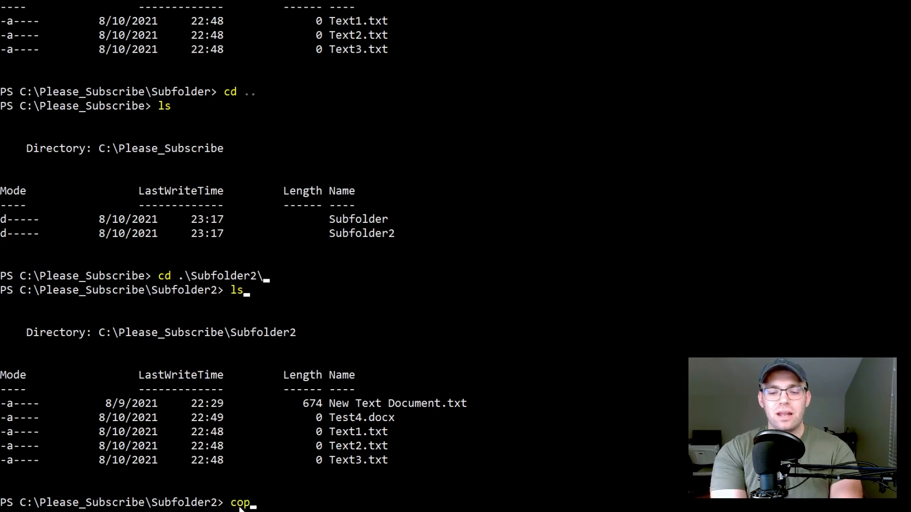
type("y-item")
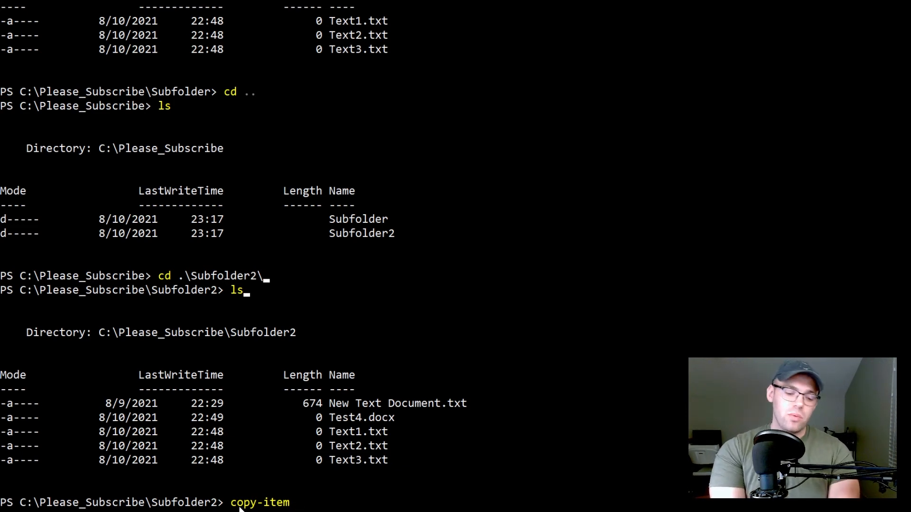
type("*")
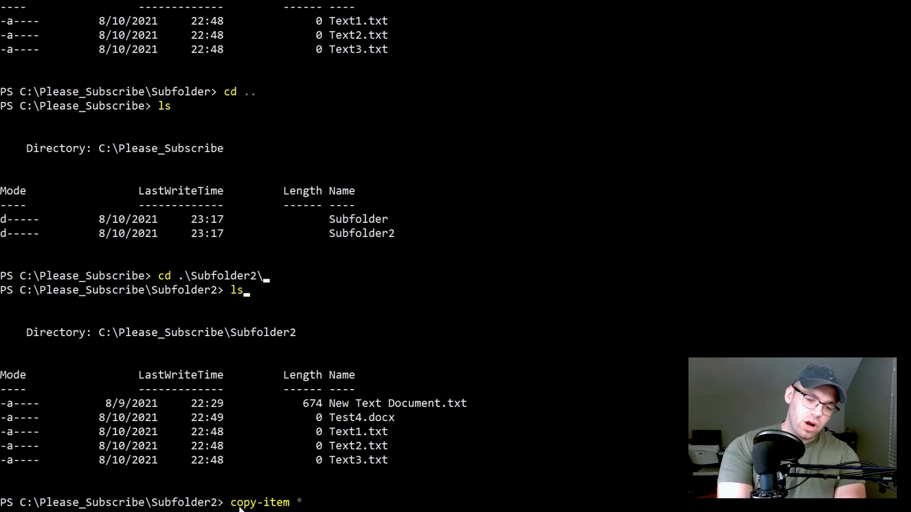
type("*.tx")
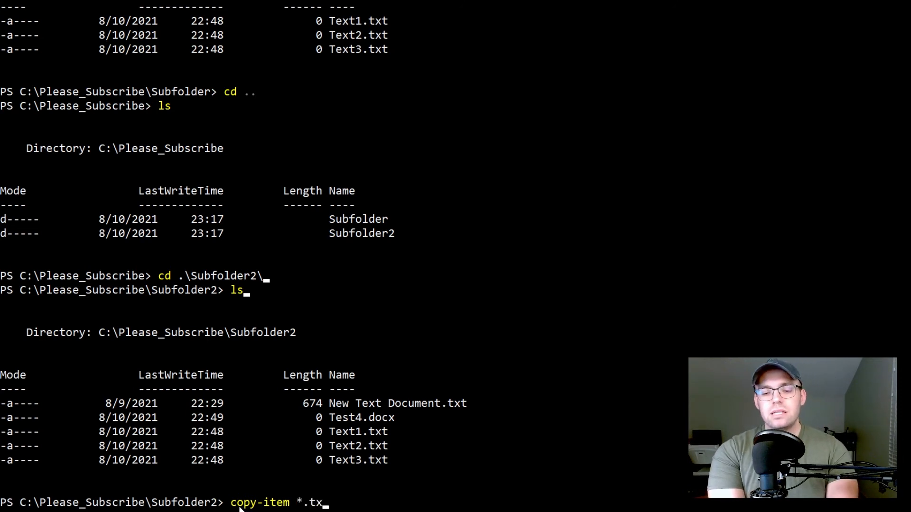
type("t")
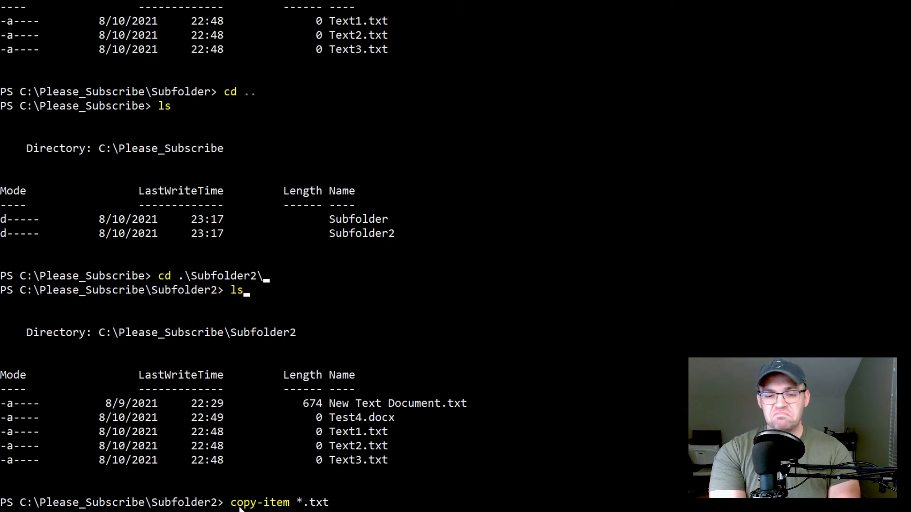
type("C:")
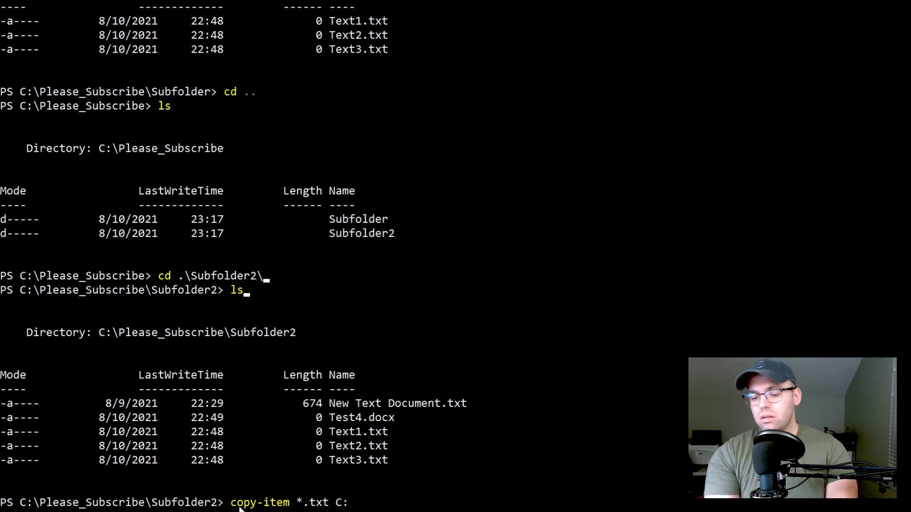
type("\\Please_Subscribe\\")
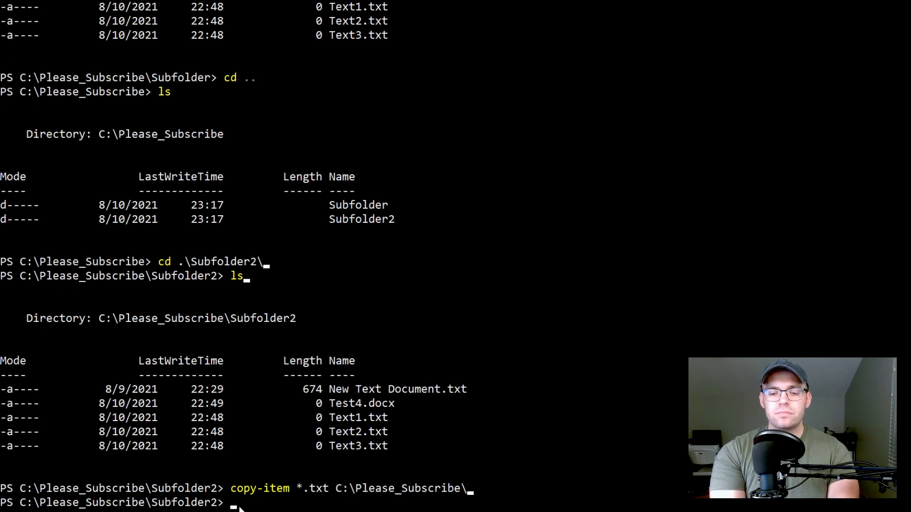
type("cd")
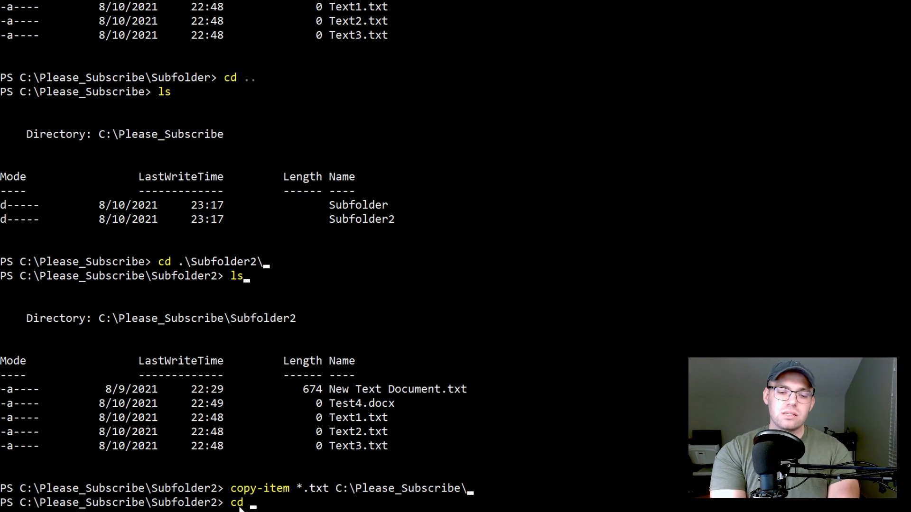
key("Enter")
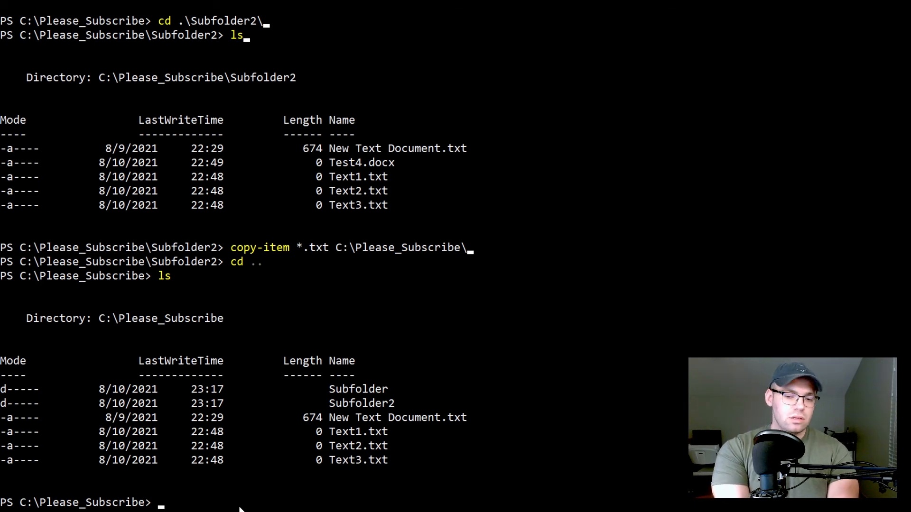
Step: Run remove-item *.txt to delete the copied text files from Please_Subscribe
type("remove-ite")
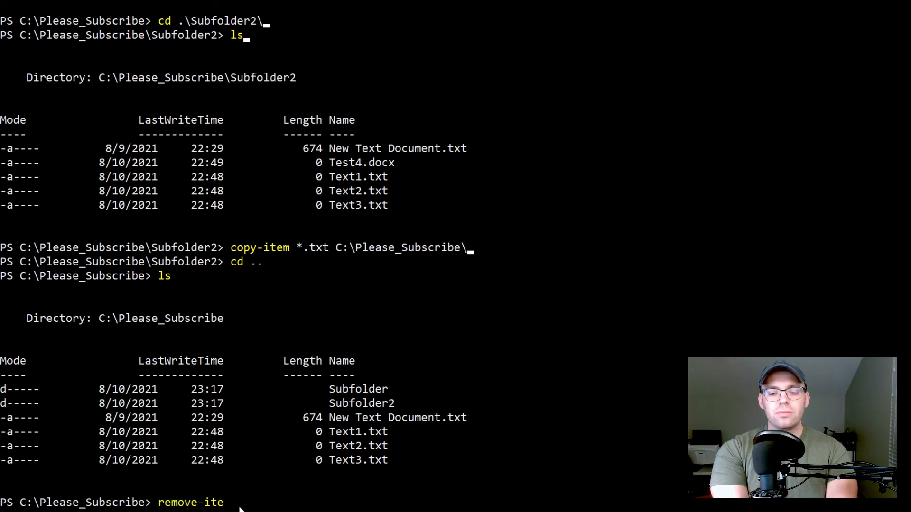
type("m")
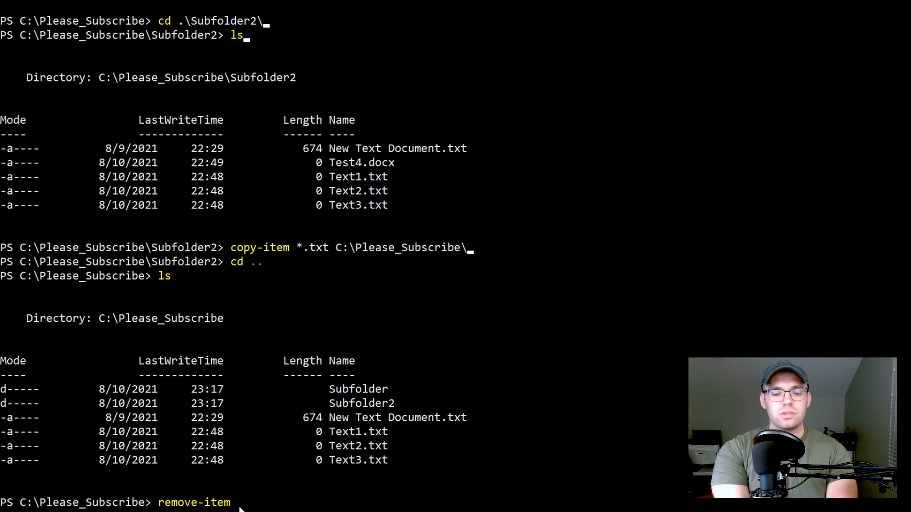
type("$")
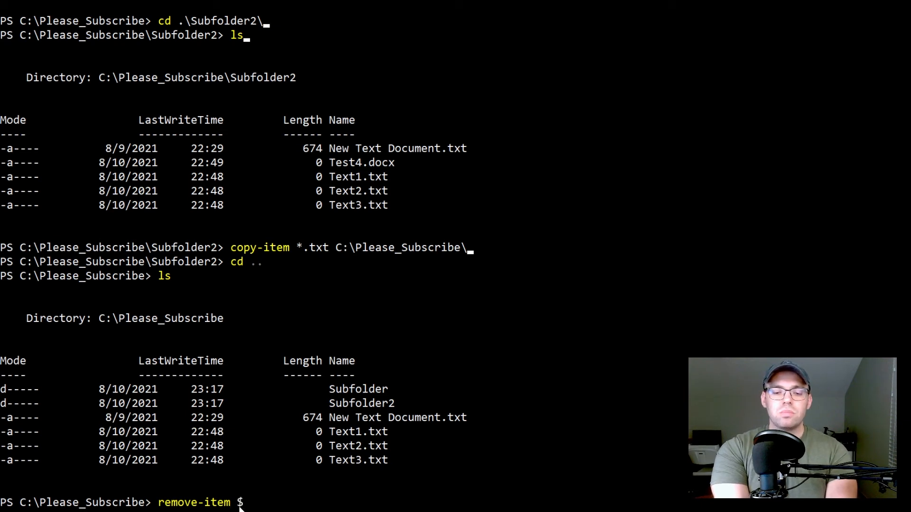
type("@")
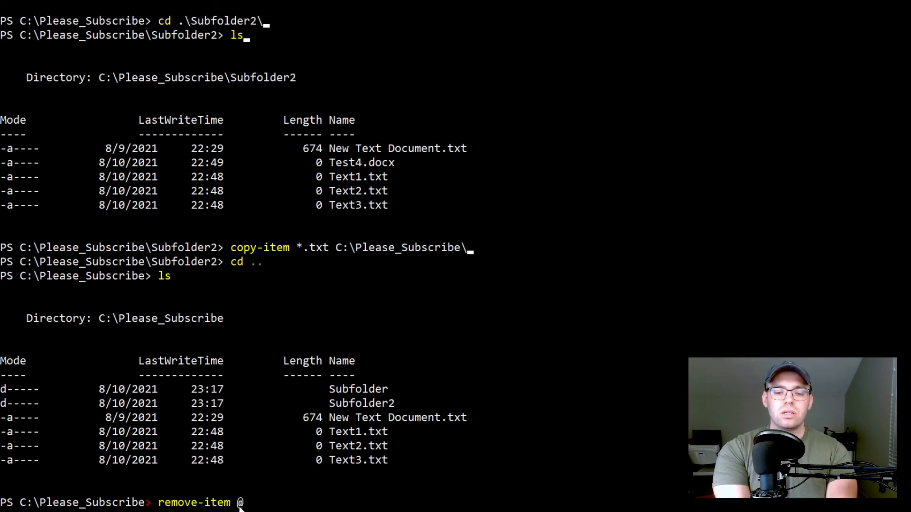
type("*")
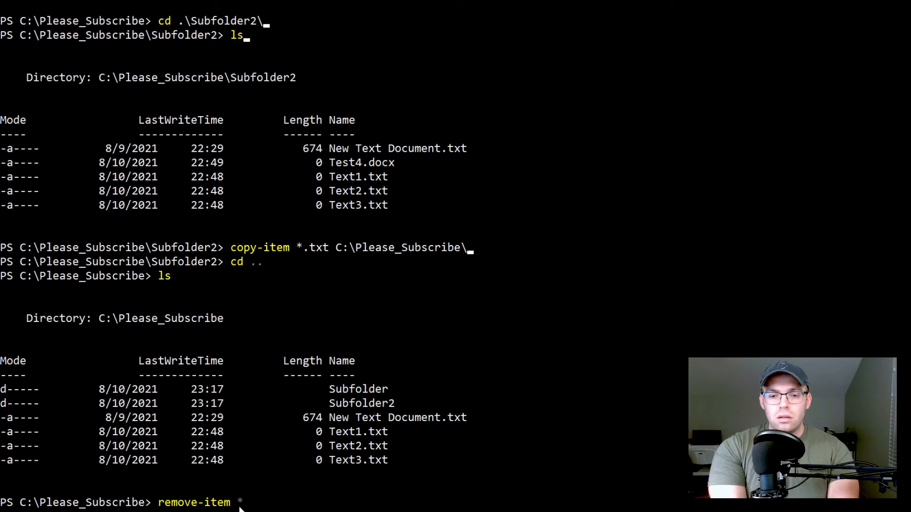
type("*.txt")
type("ls")
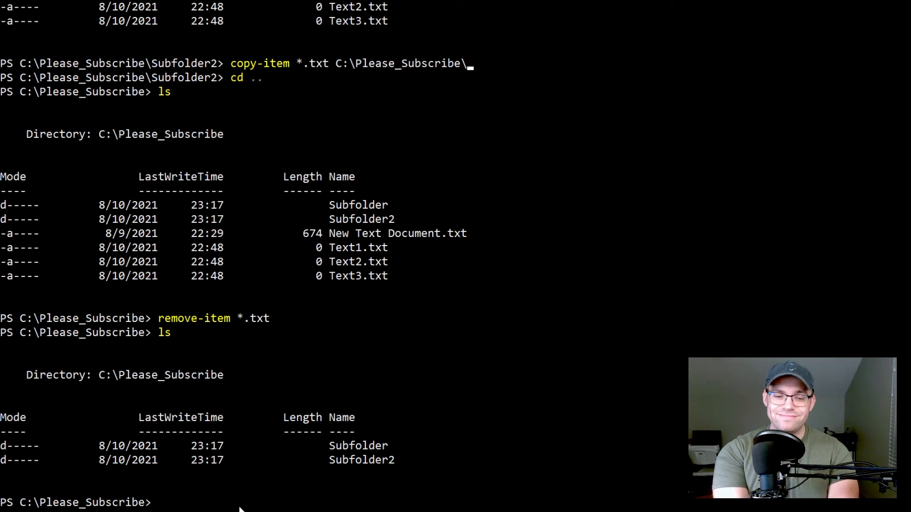
Step: Run mkdir Subfolder3 in Please_Subscribe, then cd .. up to C:\
type("mk")
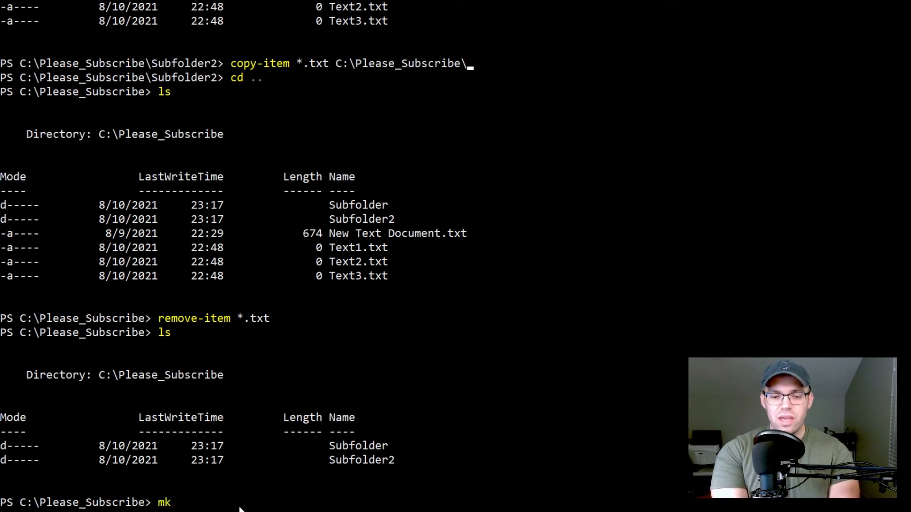
type("dir")
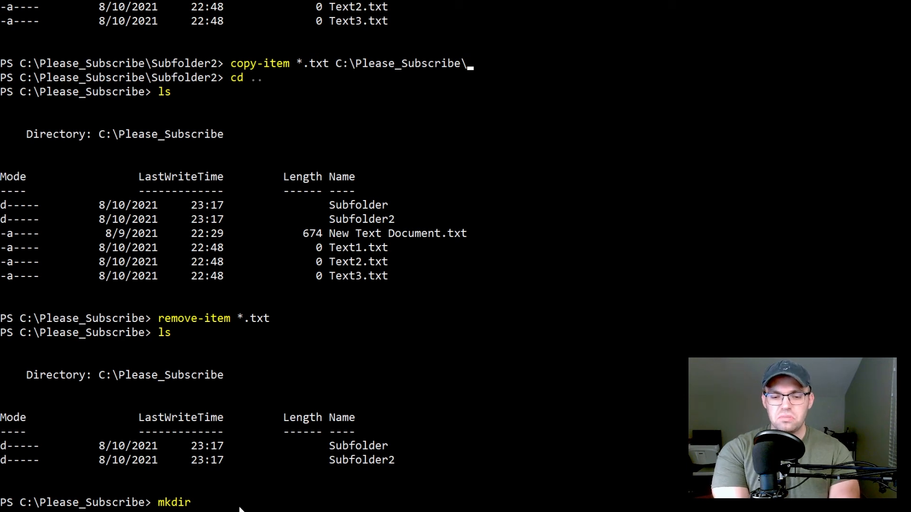
type("Subf")
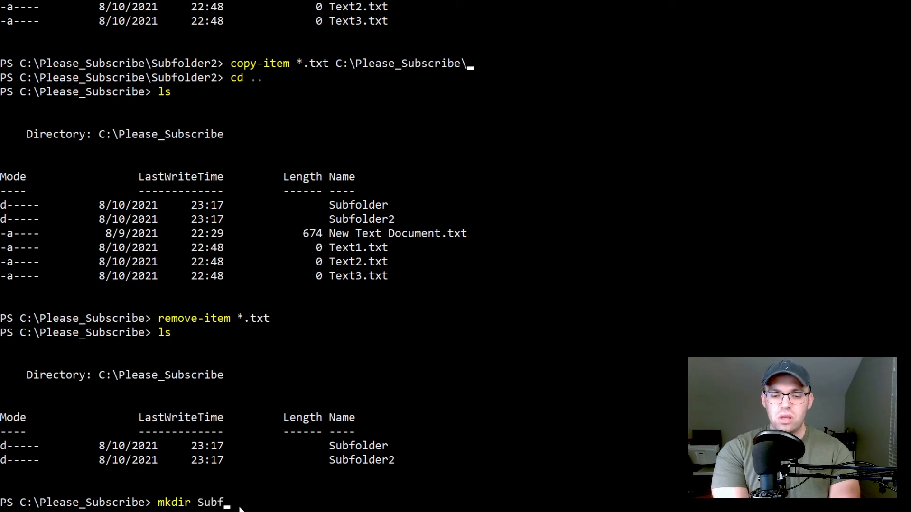
type("older3")
type("ls")
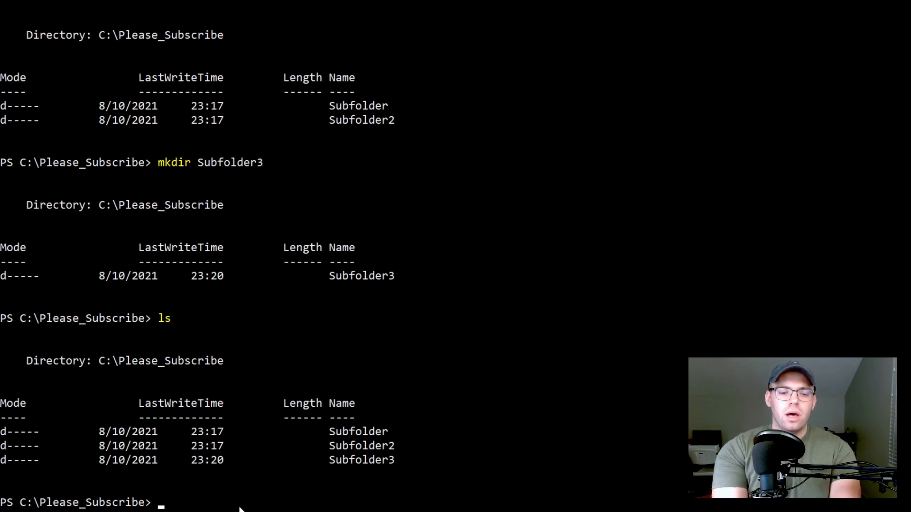
type("cd ..")
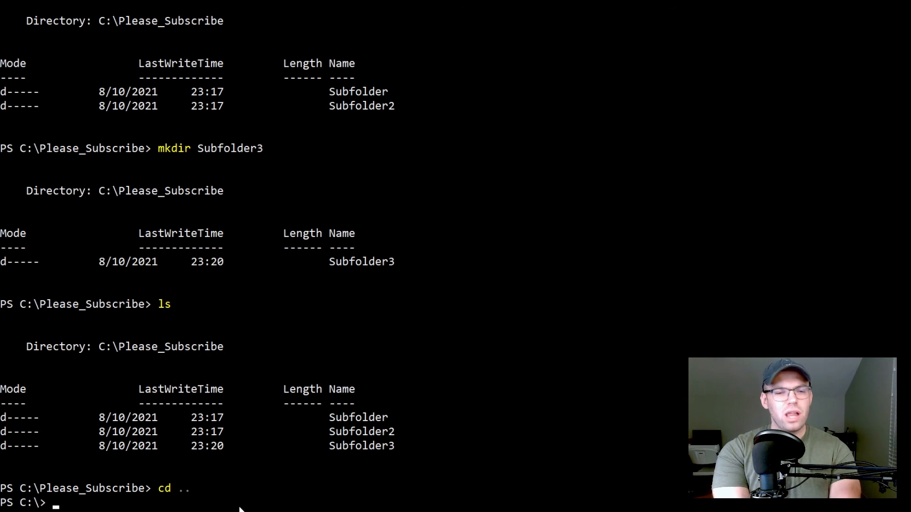
Step: Run Push-Location at C:\, cd into .\Please_Subscribe\Subfolder\, and enter Pop-Location
type("pus")
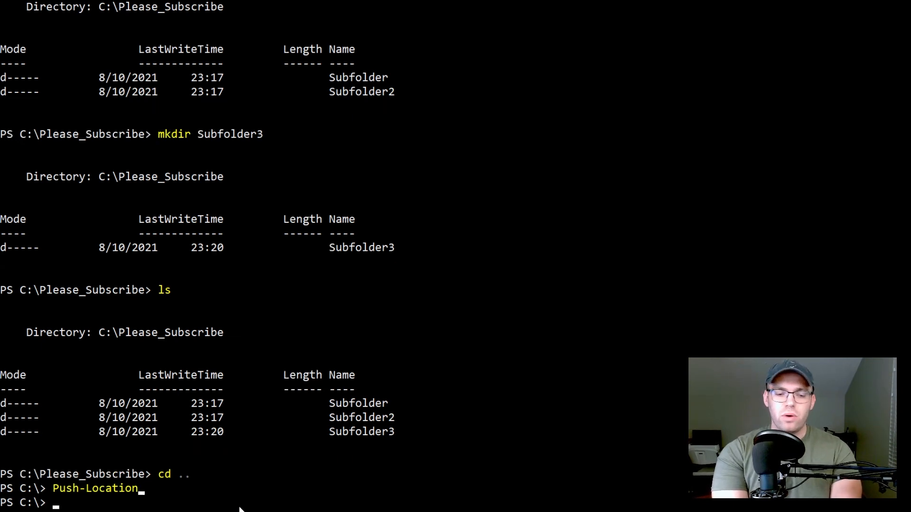
type("cd")
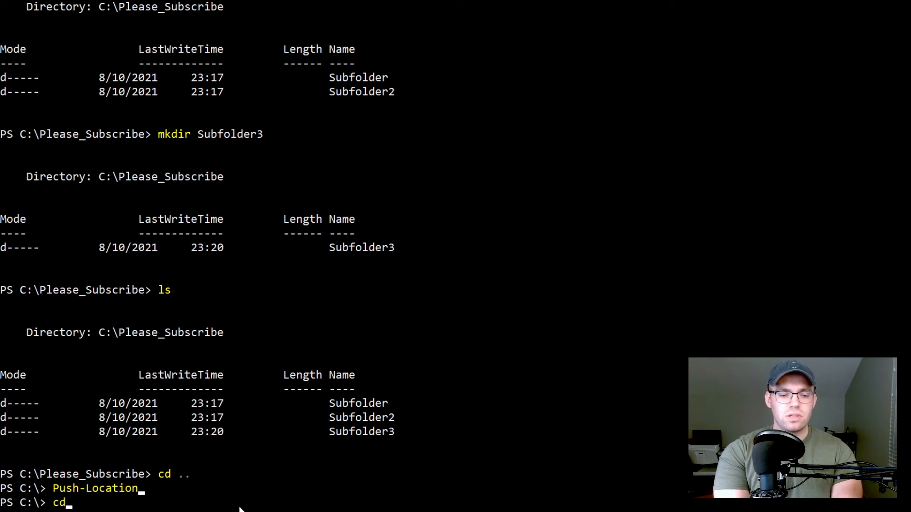
type("sub")
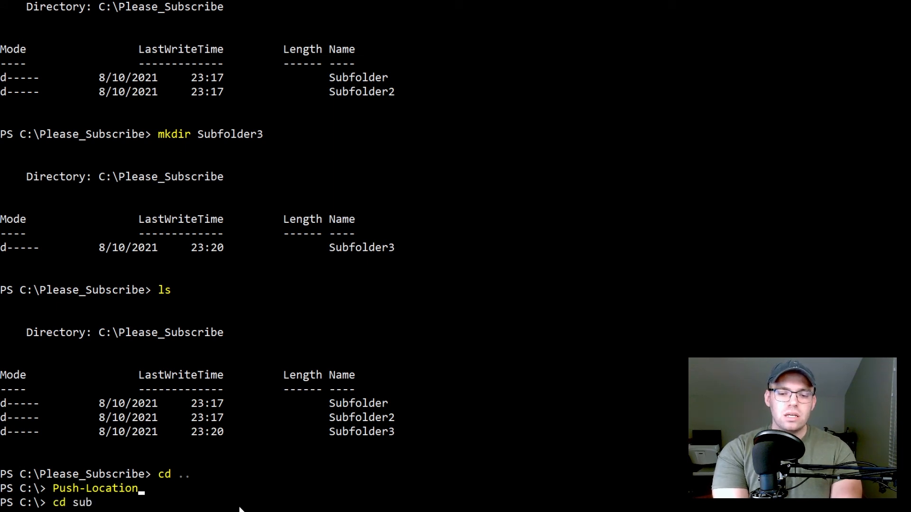
key("Backspace")
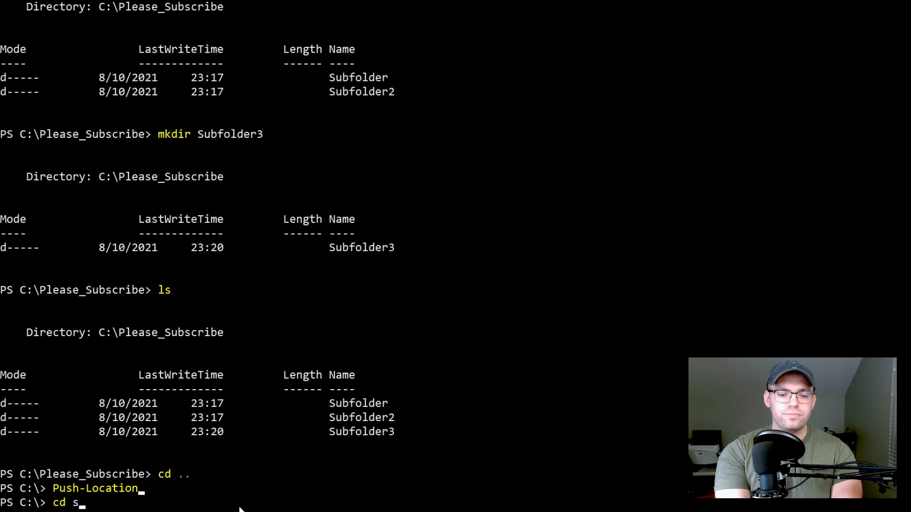
type("lease_Subscribe\\Subfolder\\")
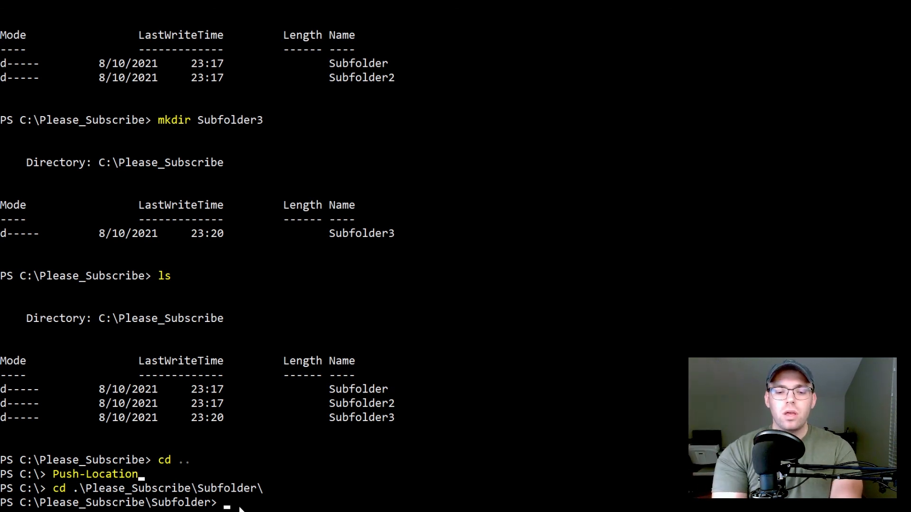
type("pop")
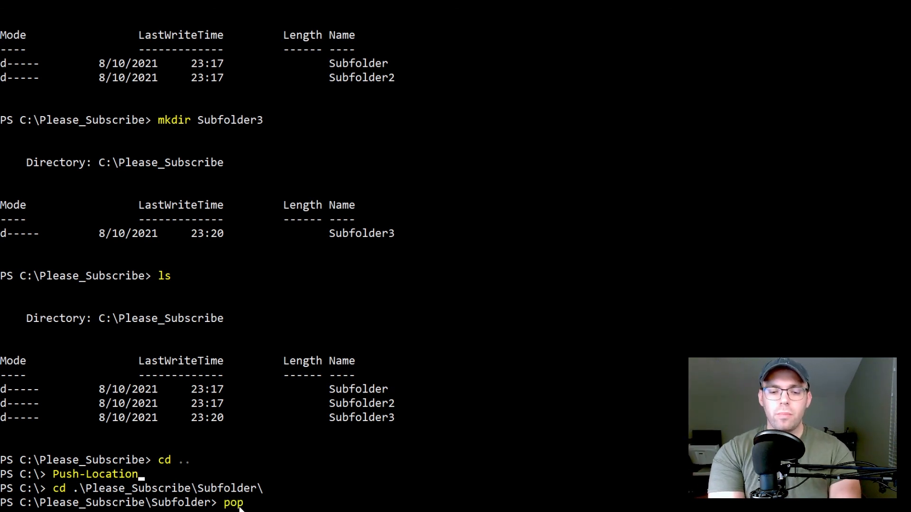
type("Pop-Location")
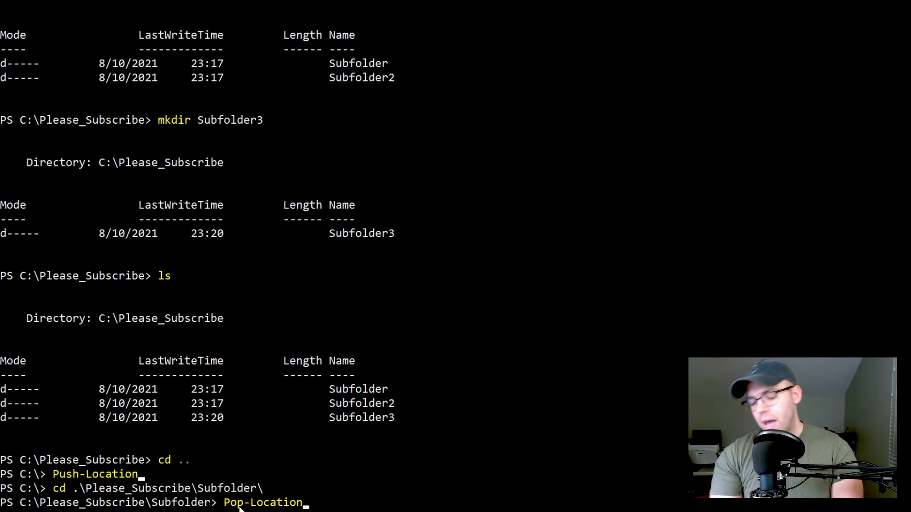